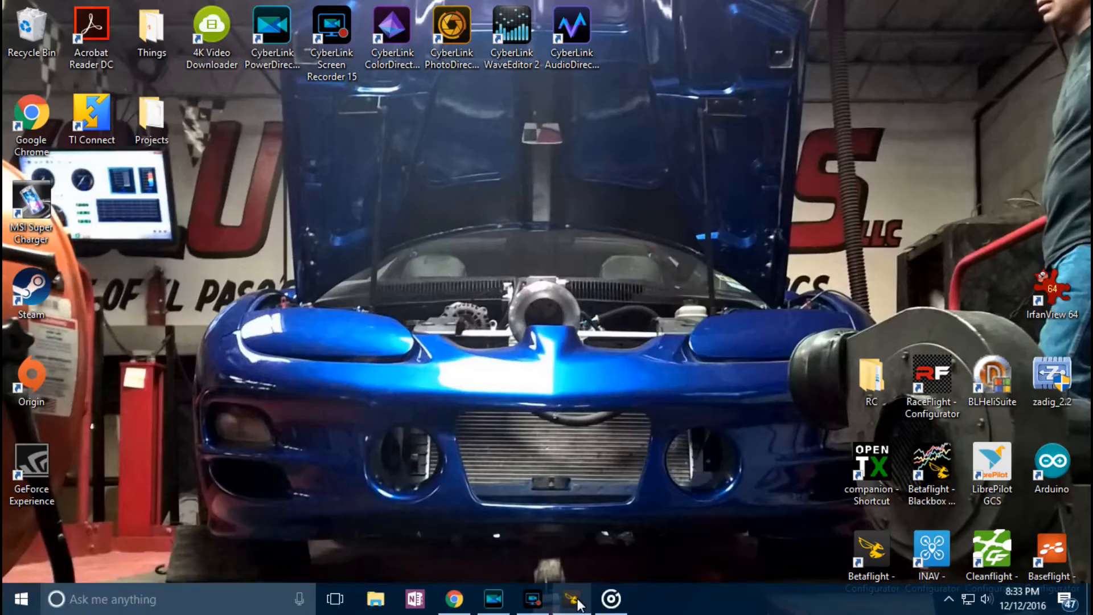
# - Launch Betaflight Configurator from the taskbar icon
pyautogui.click(576, 599)
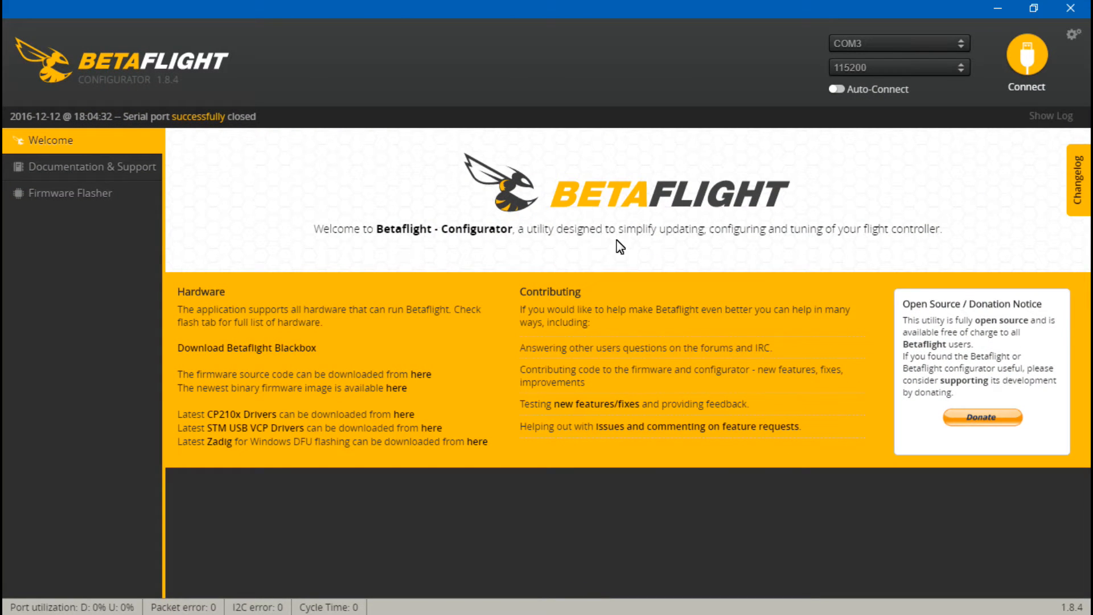
pyautogui.moveTo(659, 240)
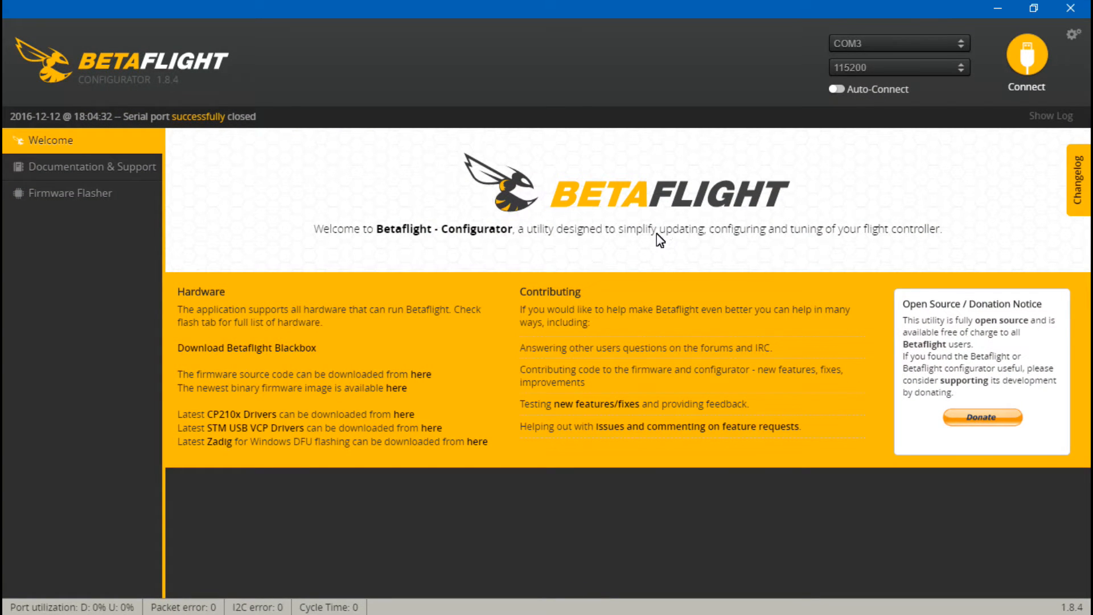
pyautogui.moveTo(416, 209)
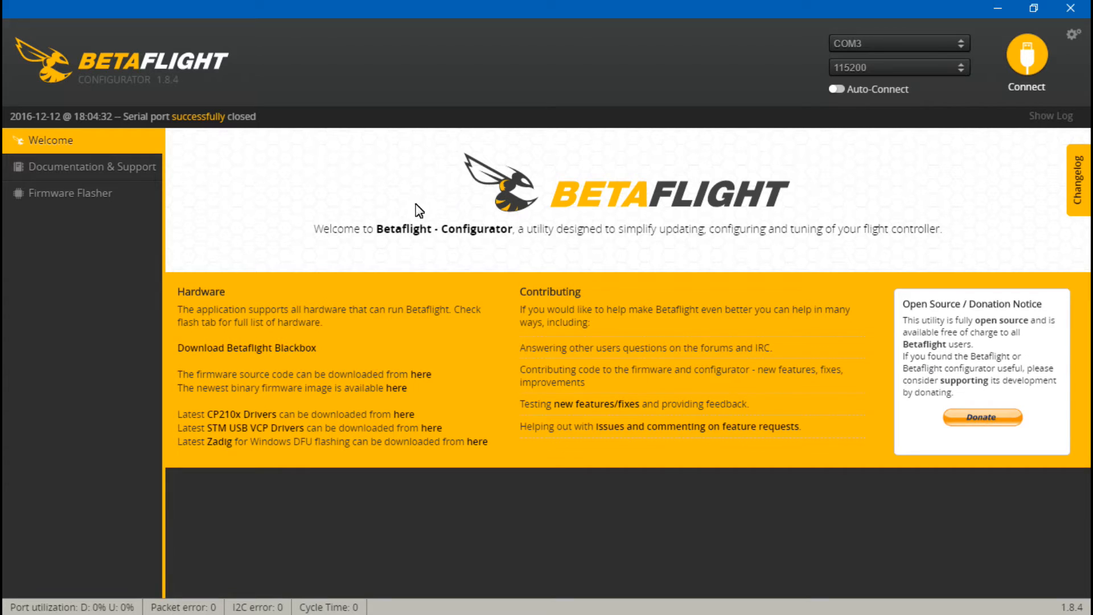
pyautogui.moveTo(288, 172)
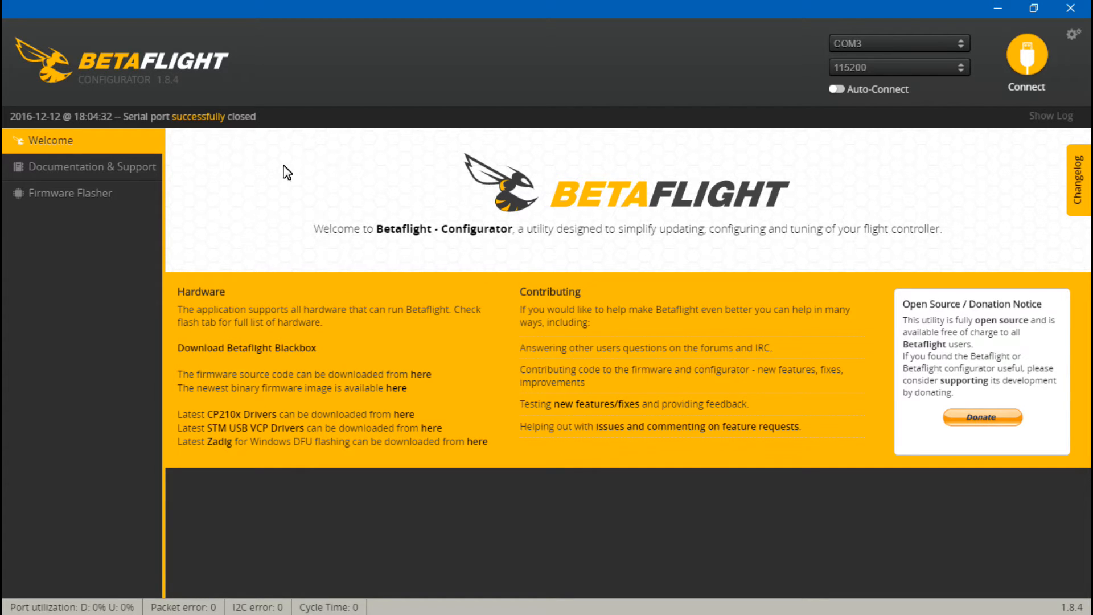
pyautogui.moveTo(535, 213)
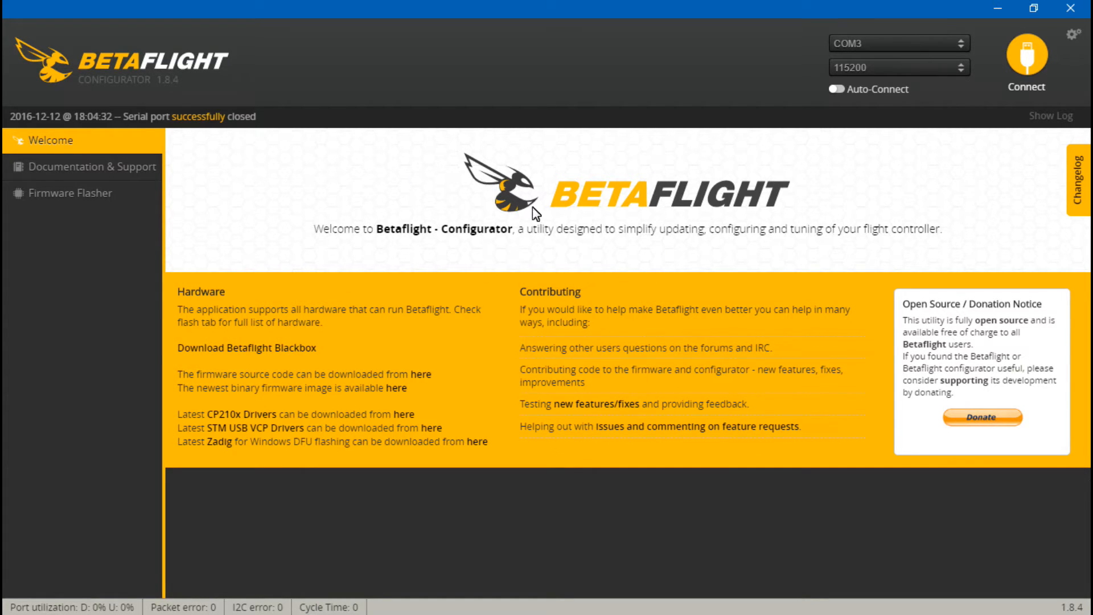
pyautogui.moveTo(70, 193)
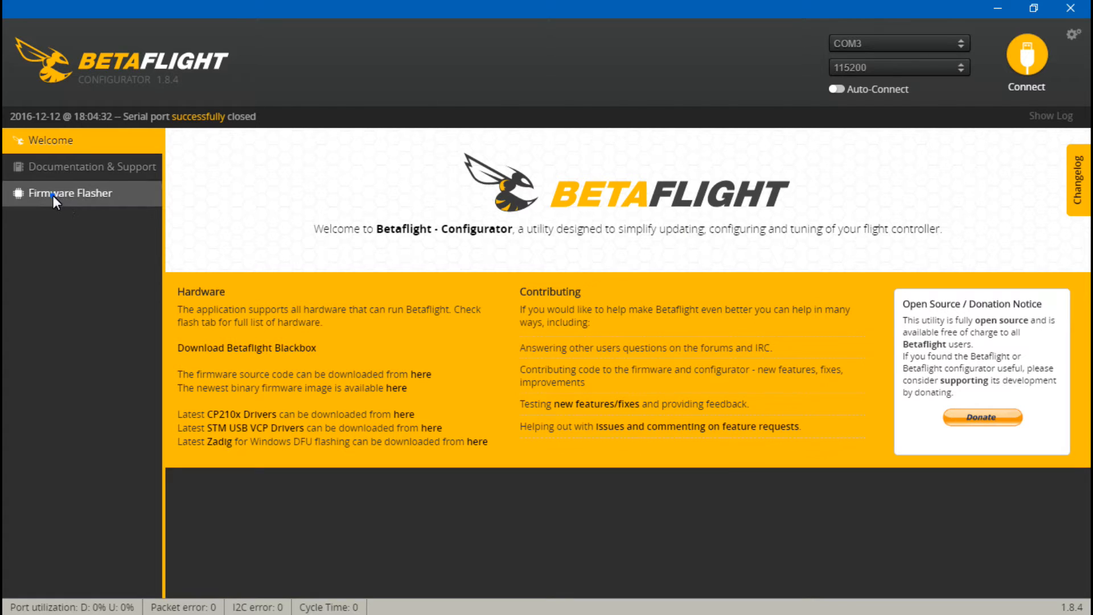
# - Check SPRACINGF3 in the Firmware Flasher, connect to the flight controller, and view Ports
pyautogui.click(70, 193)
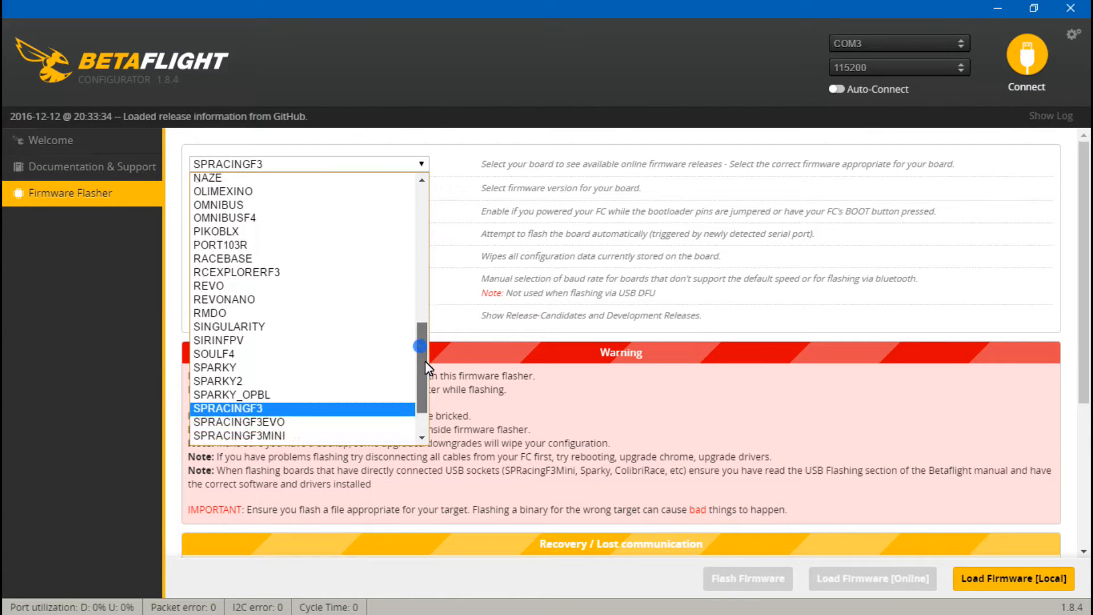
pyautogui.scroll(-3)
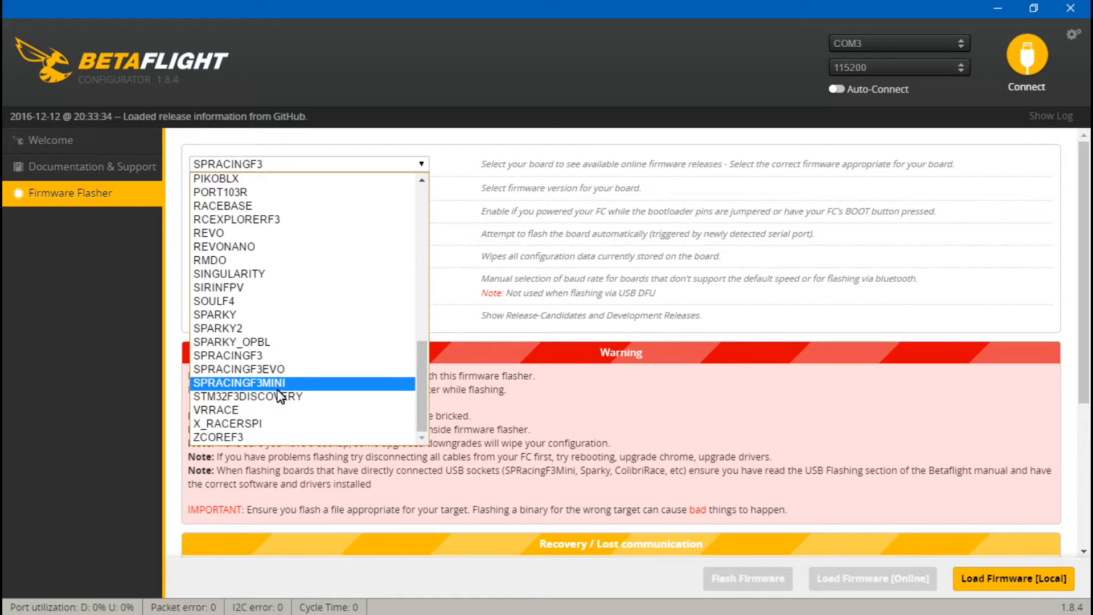
pyautogui.moveTo(237, 355)
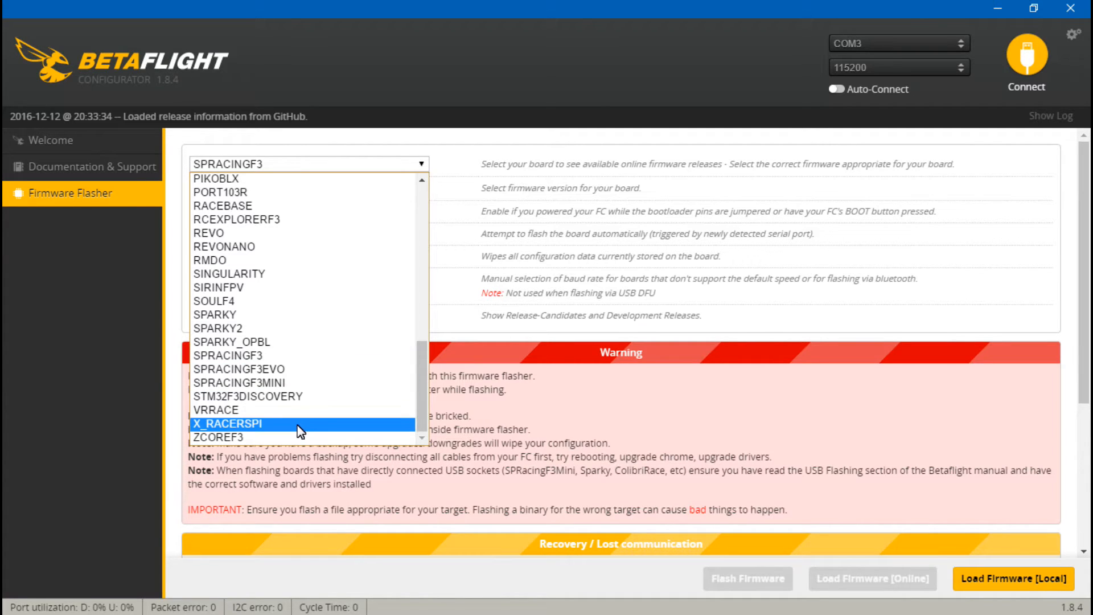
pyautogui.moveTo(202, 436)
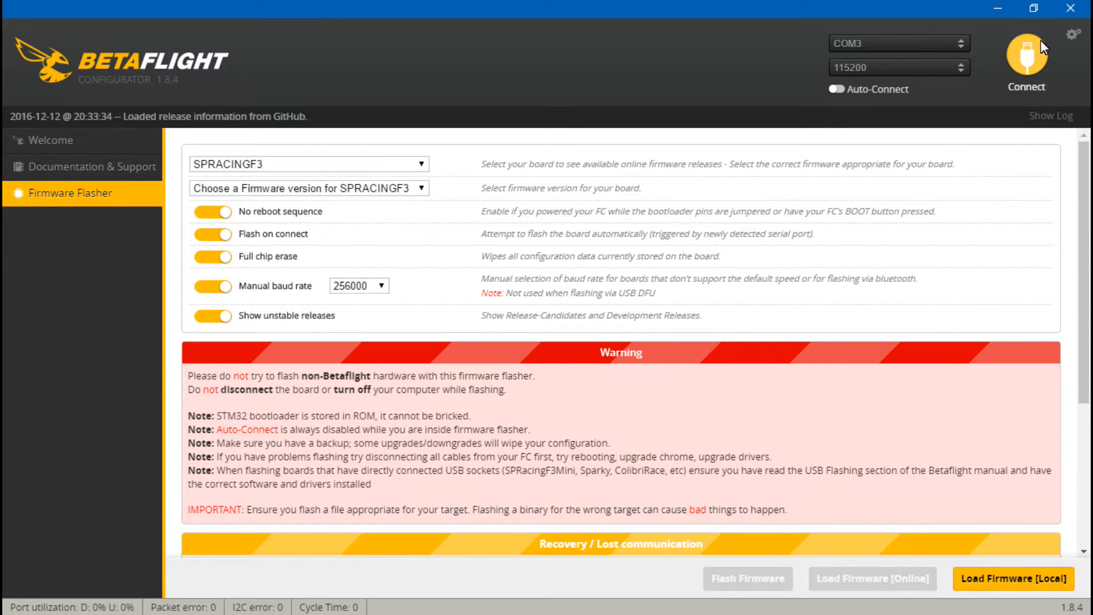
pyautogui.click(1026, 59)
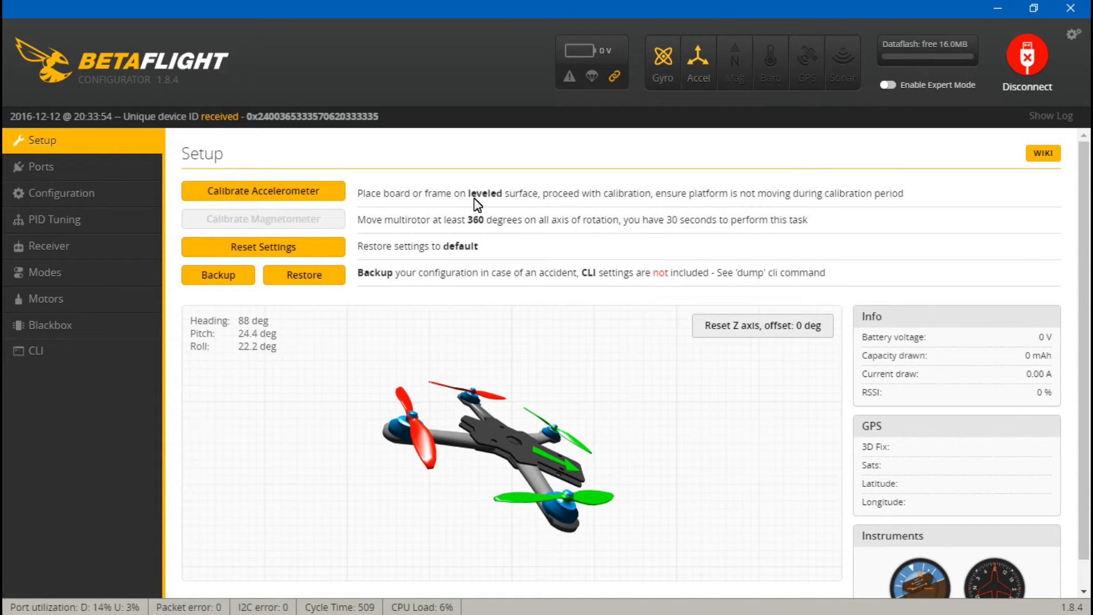
pyautogui.click(40, 167)
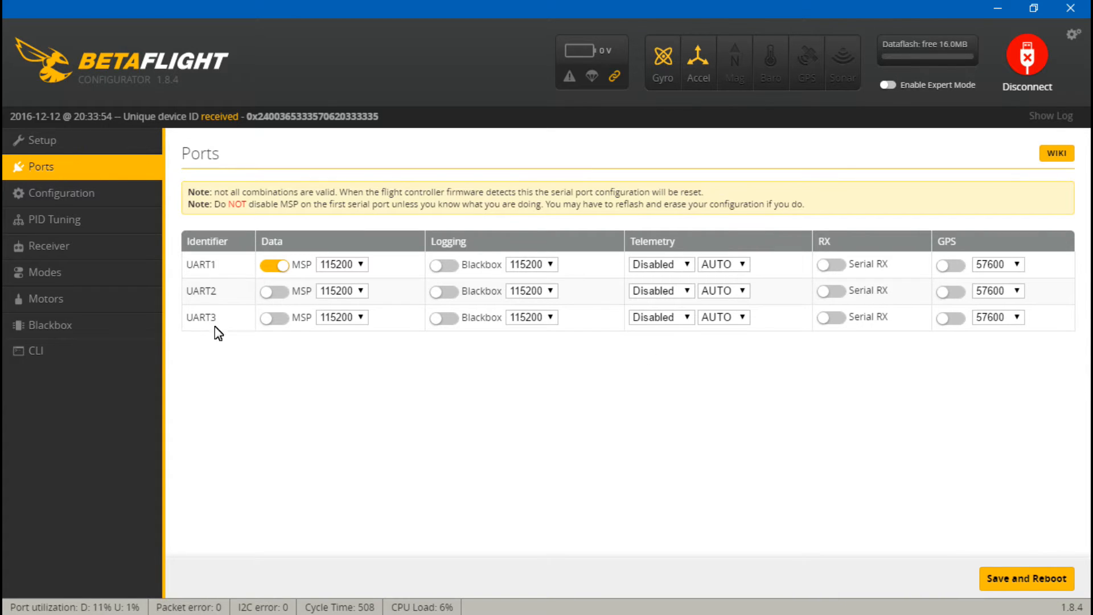
pyautogui.moveTo(204, 309)
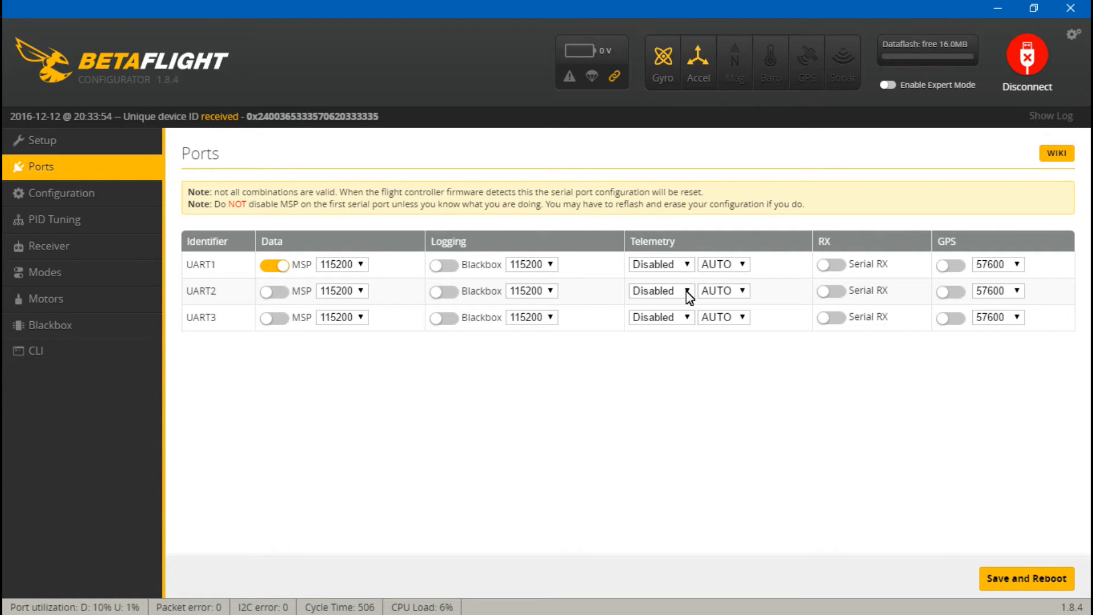
# - Give UART2 SmartPort telemetry and UART3 Serial RX, then save and reboot
pyautogui.click(659, 291)
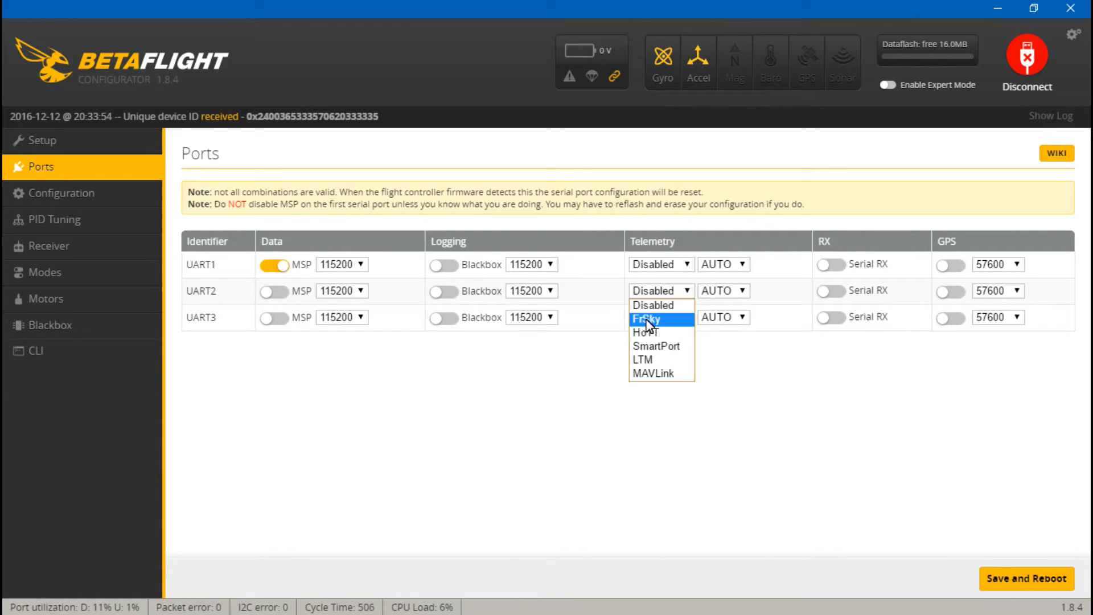
pyautogui.moveTo(677, 331)
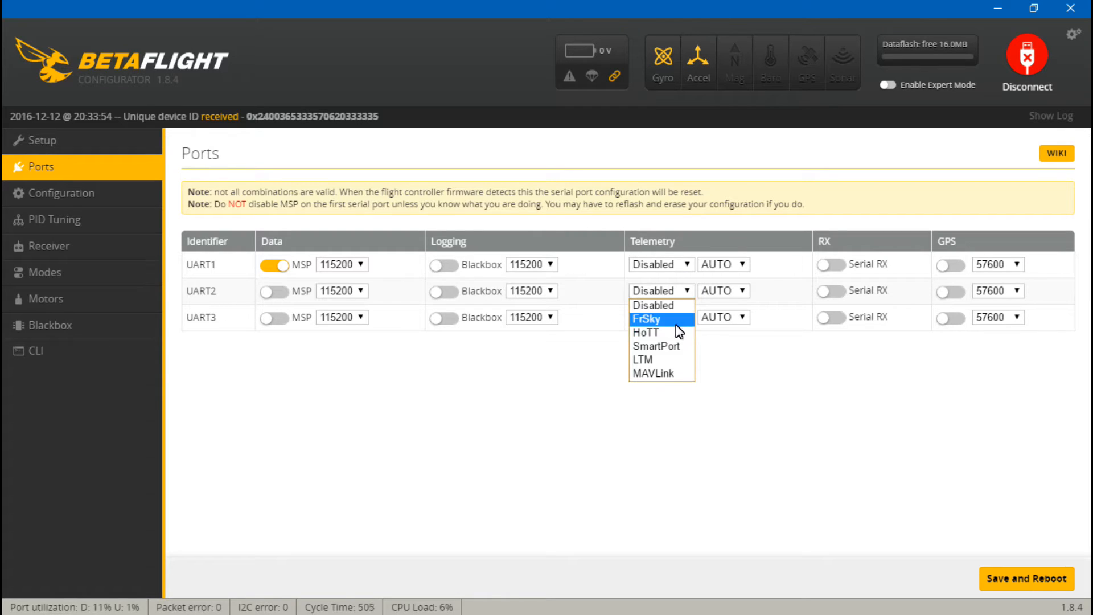
pyautogui.moveTo(664, 335)
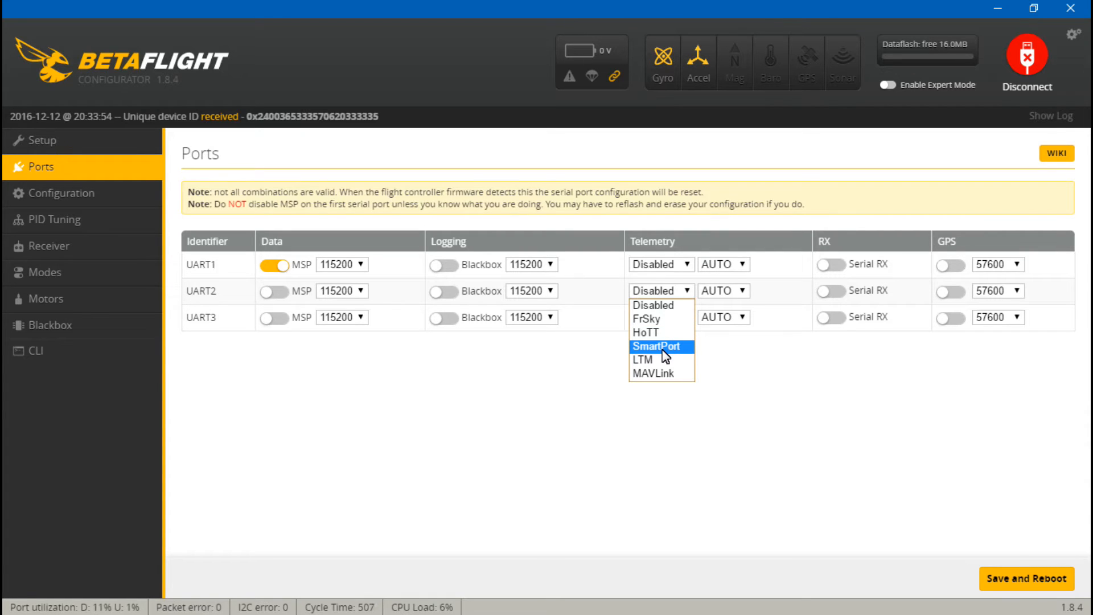
pyautogui.moveTo(668, 360)
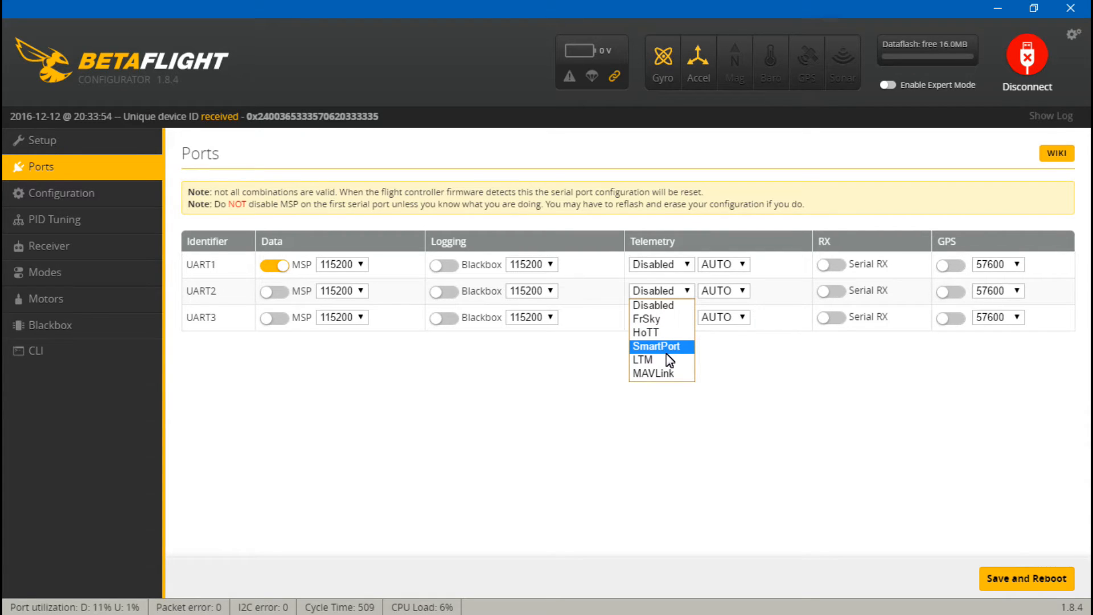
pyautogui.click(661, 347)
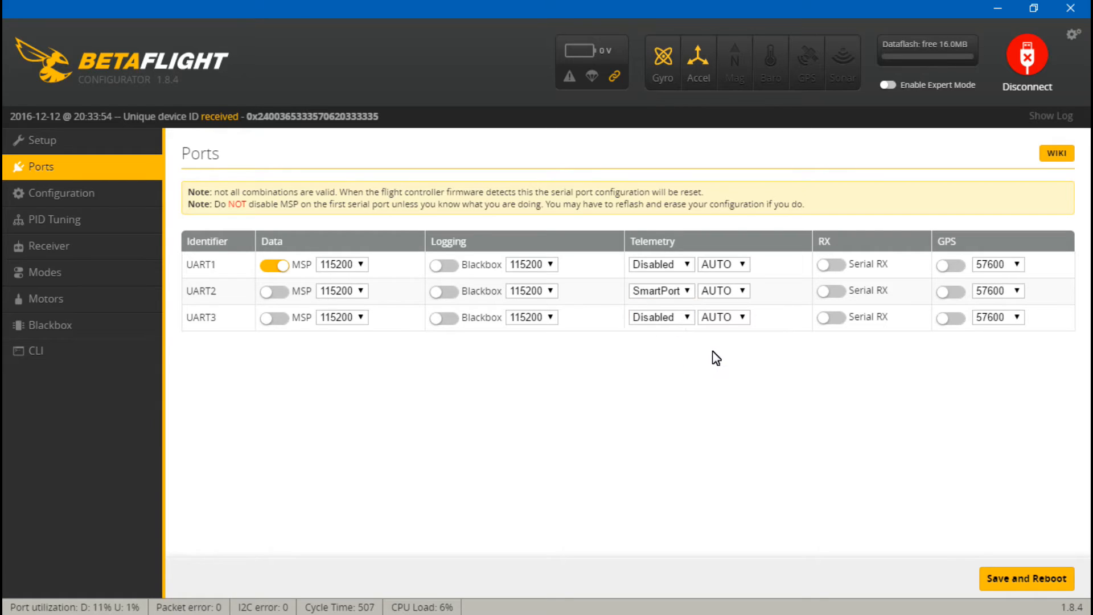
pyautogui.moveTo(198, 317)
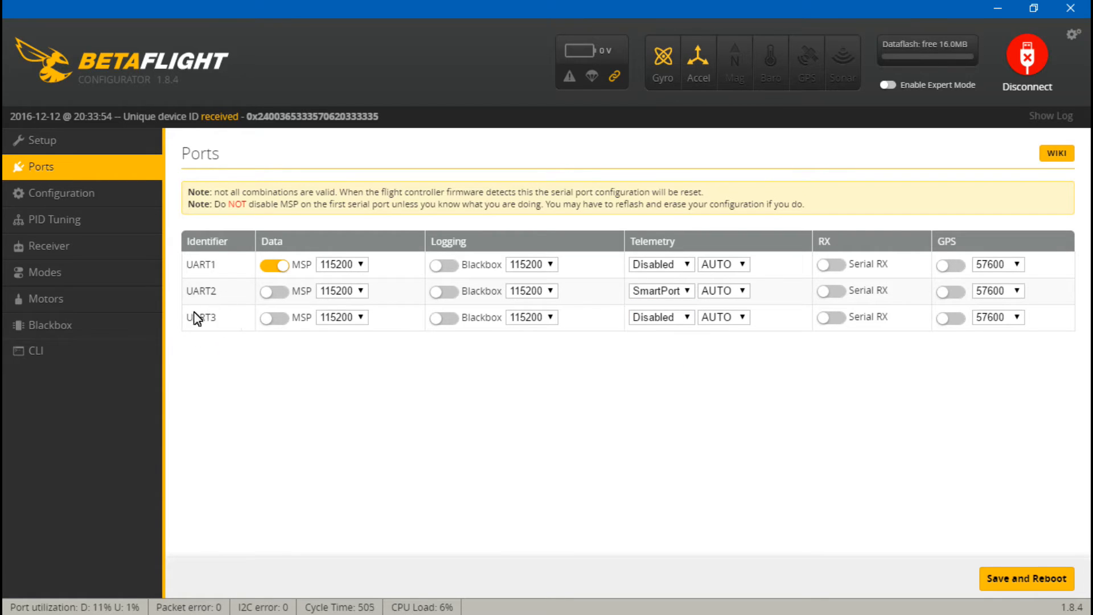
pyautogui.moveTo(201, 335)
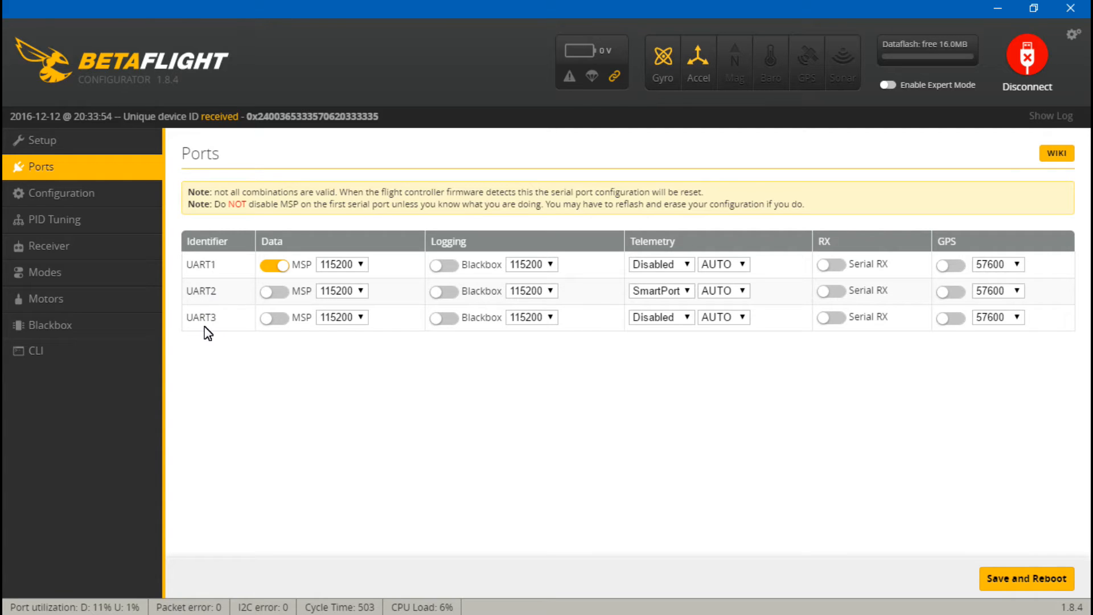
pyautogui.moveTo(206, 318)
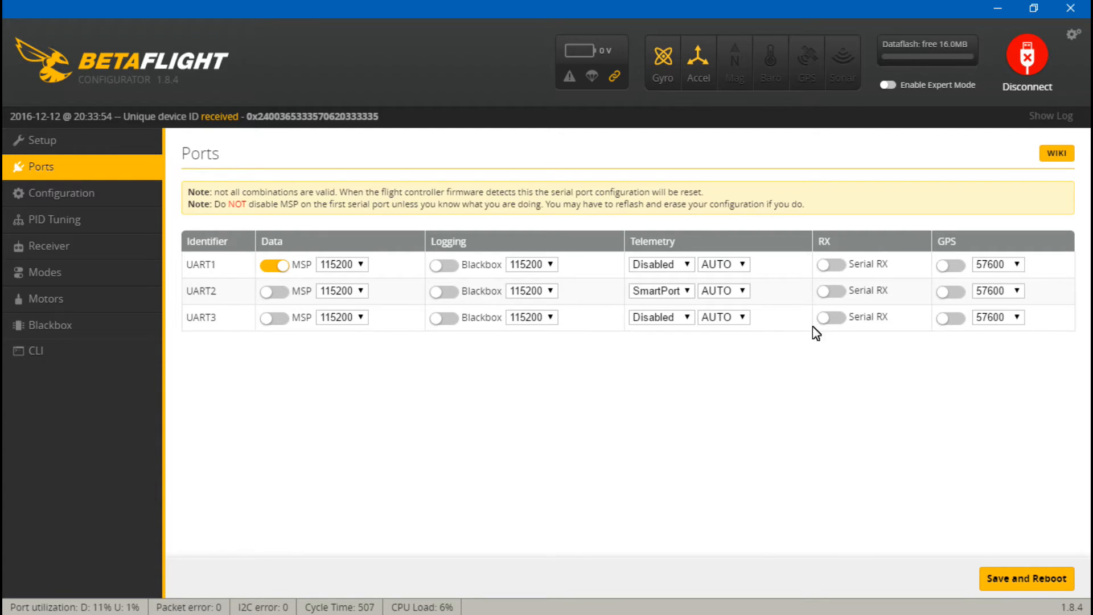
pyautogui.click(826, 317)
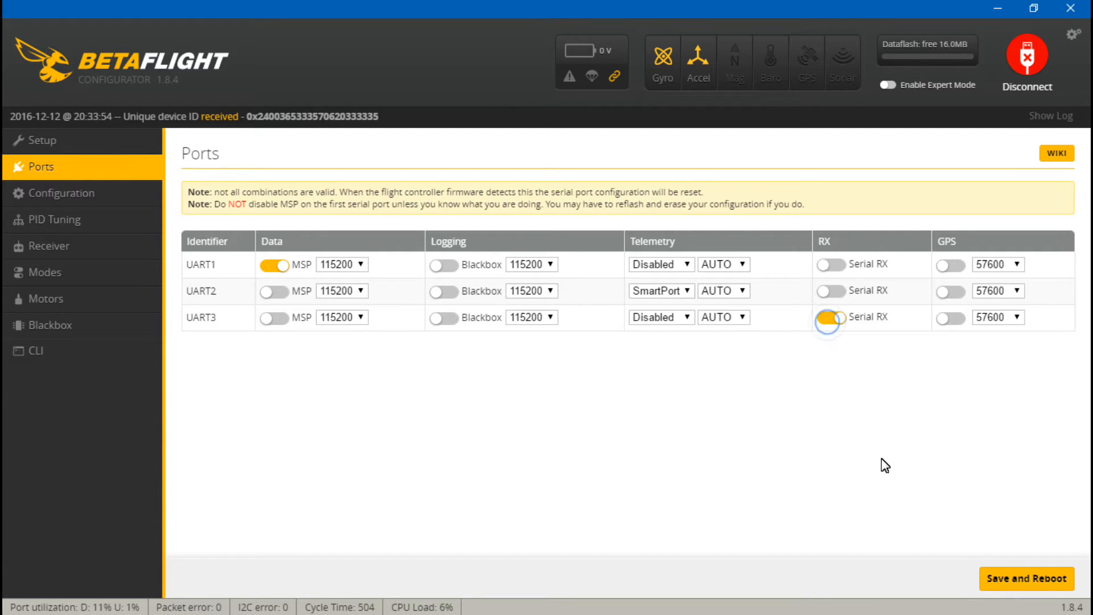
pyautogui.click(828, 321)
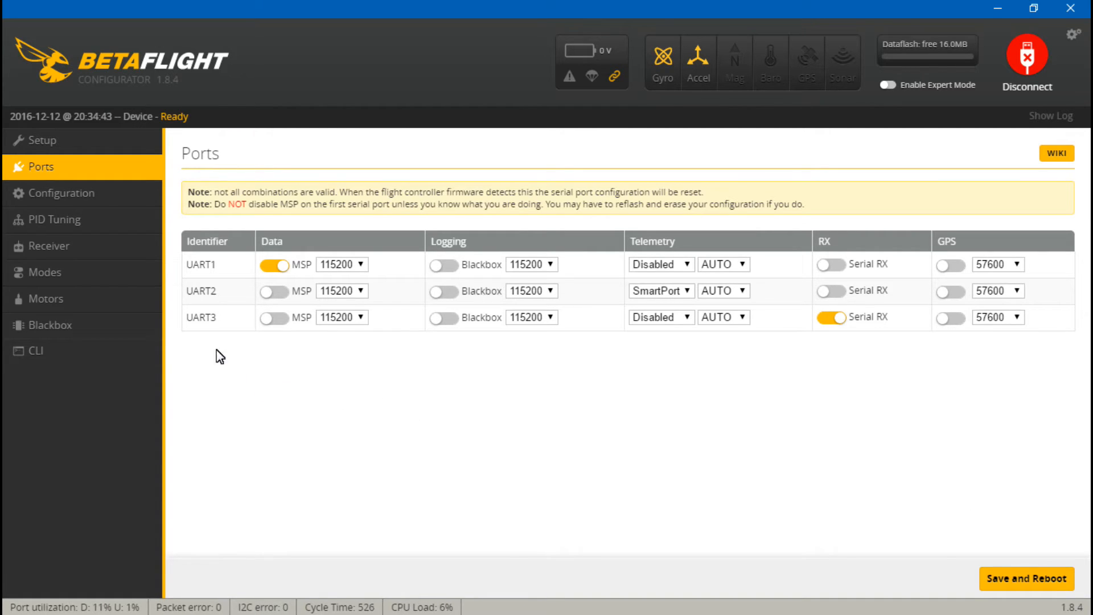
# - Set receiver mode to RX_SERIAL with SBUS provider, enable TELEMETRY, and view receiver channels
pyautogui.click(62, 193)
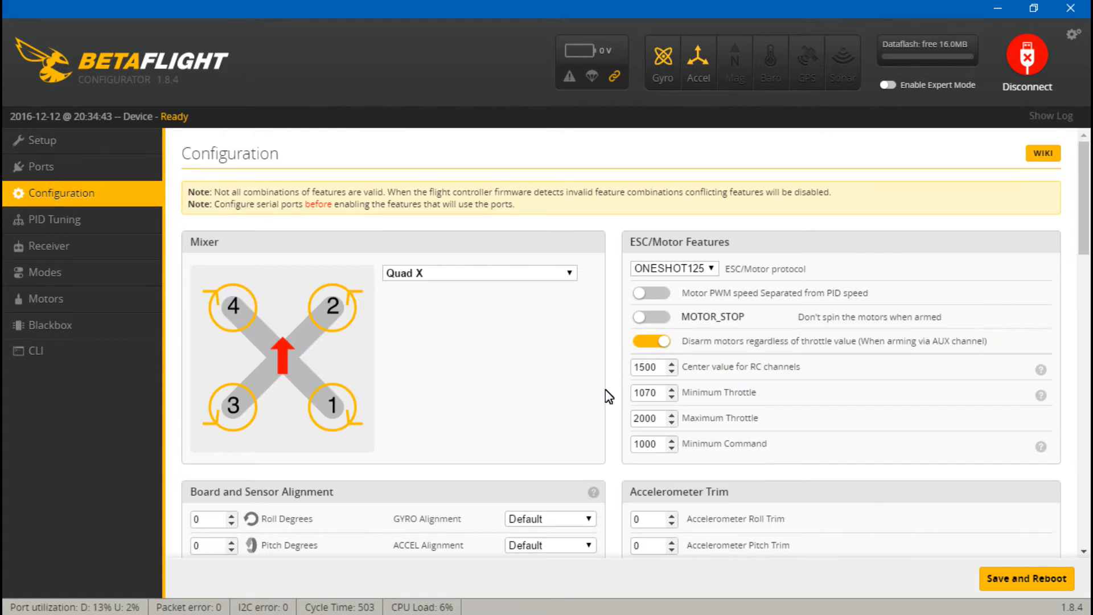
pyautogui.scroll(-3)
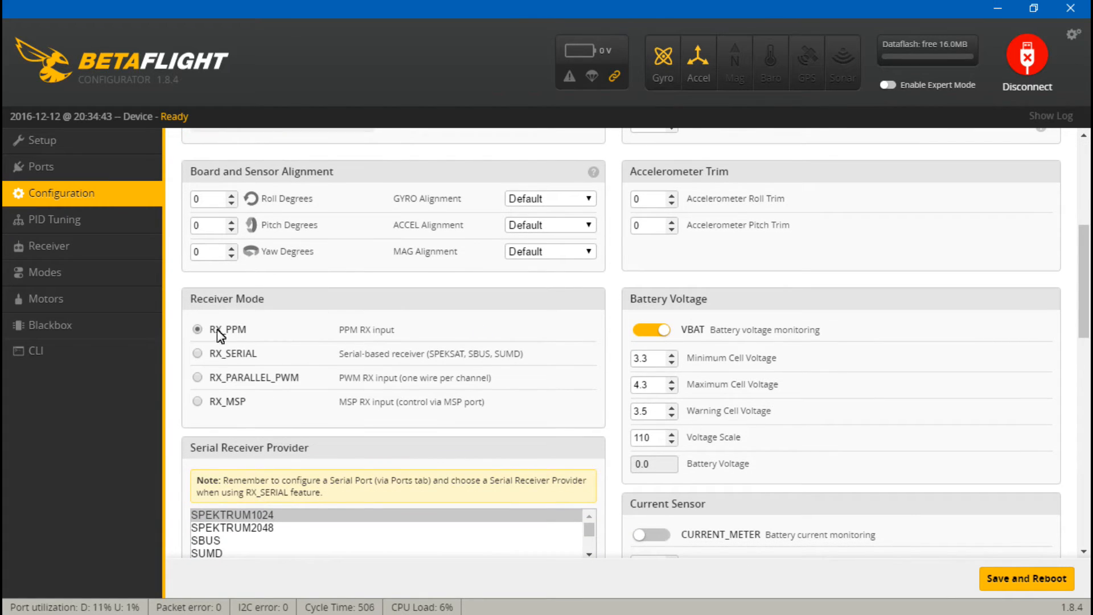
pyautogui.click(198, 353)
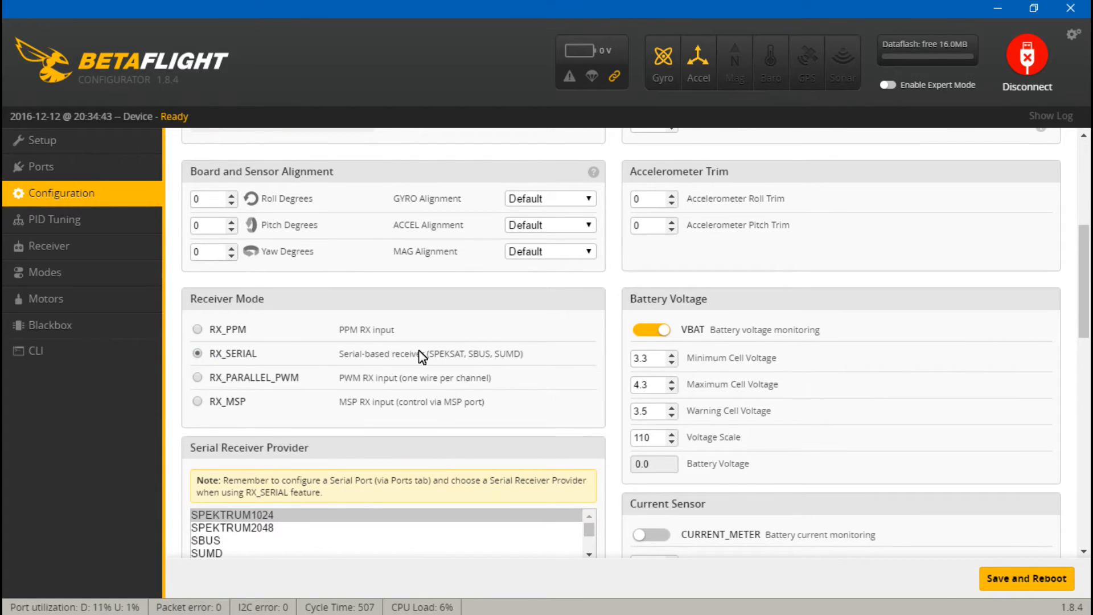
pyautogui.scroll(-3)
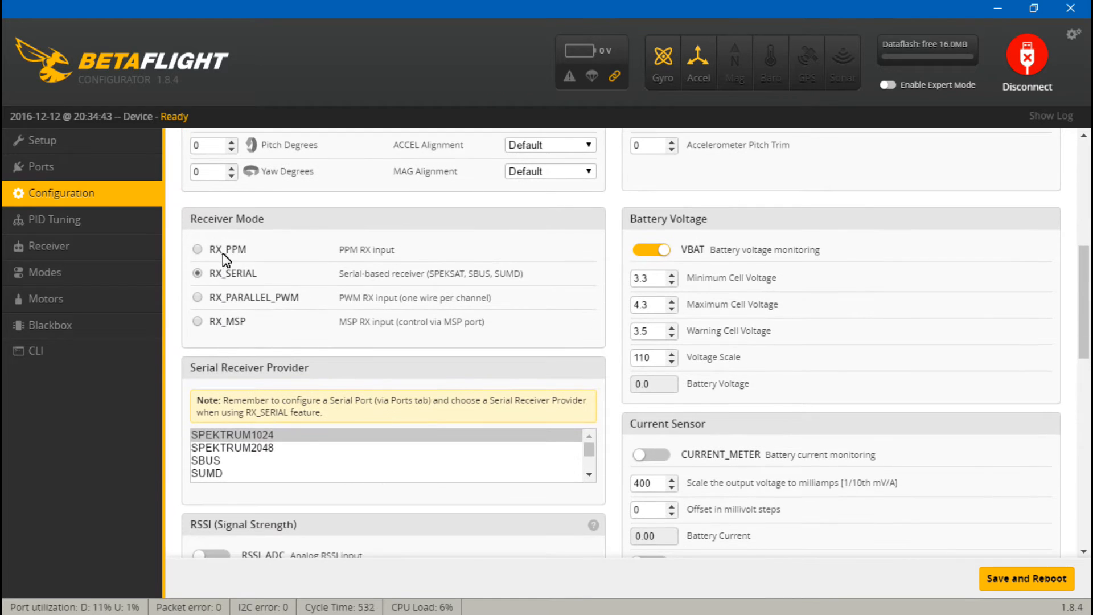
pyautogui.click(205, 460)
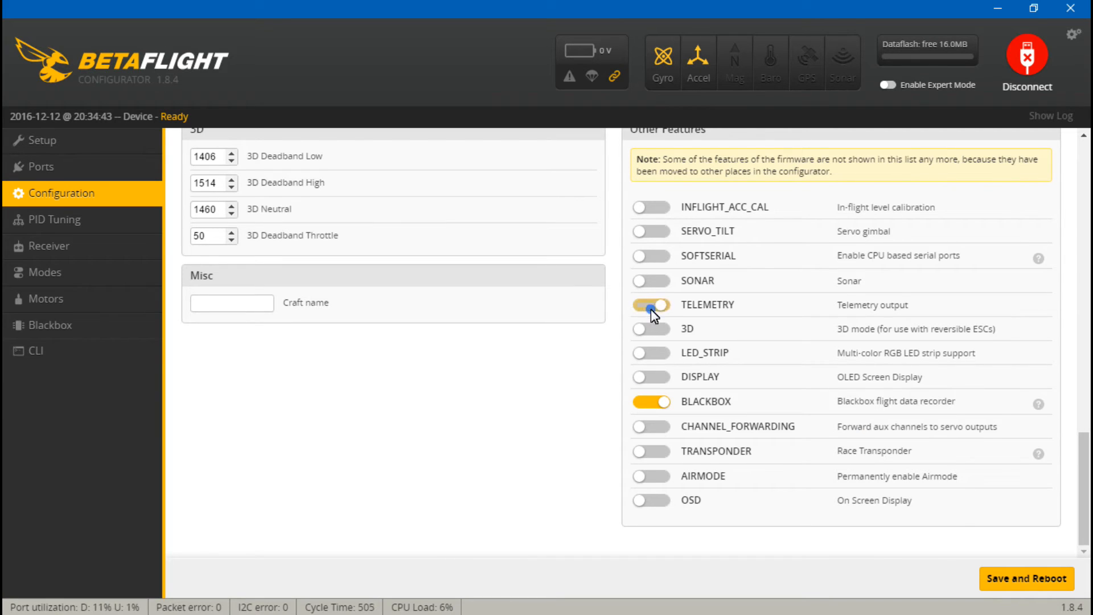
pyautogui.click(651, 305)
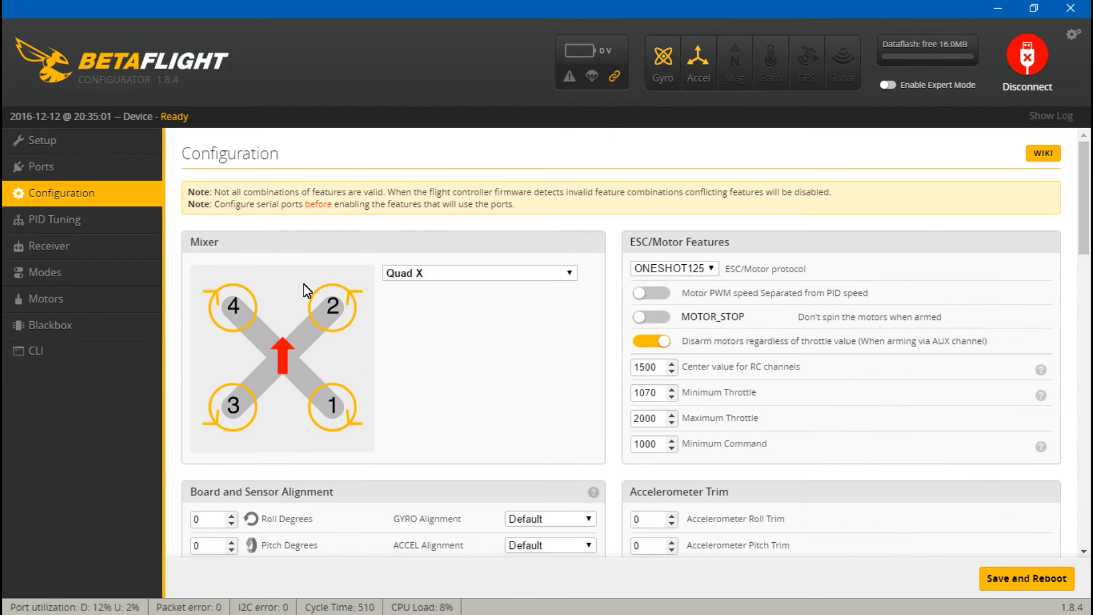
pyautogui.click(48, 245)
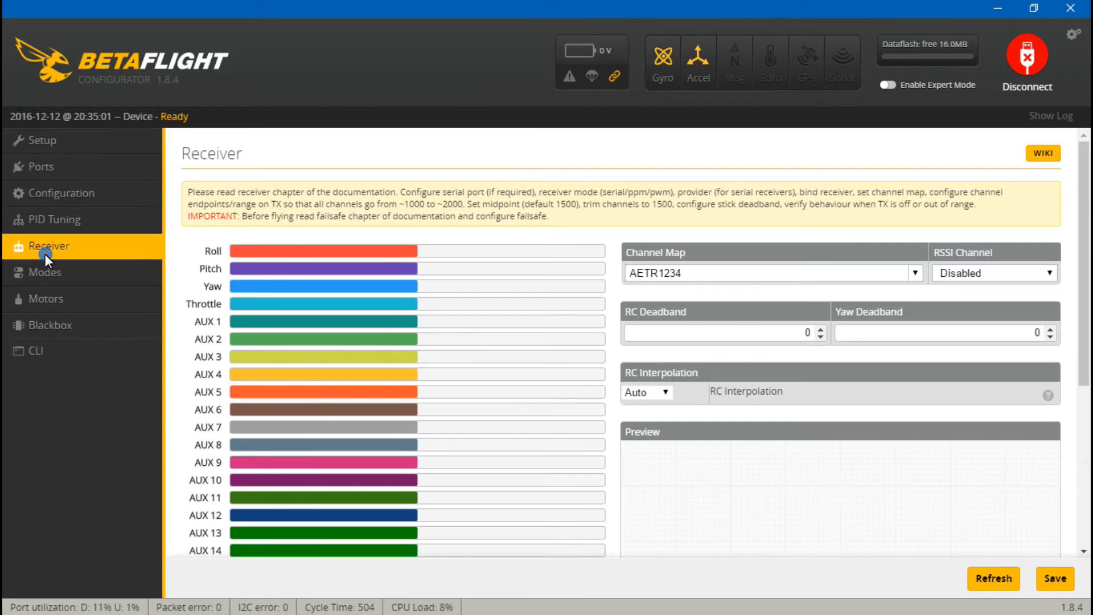